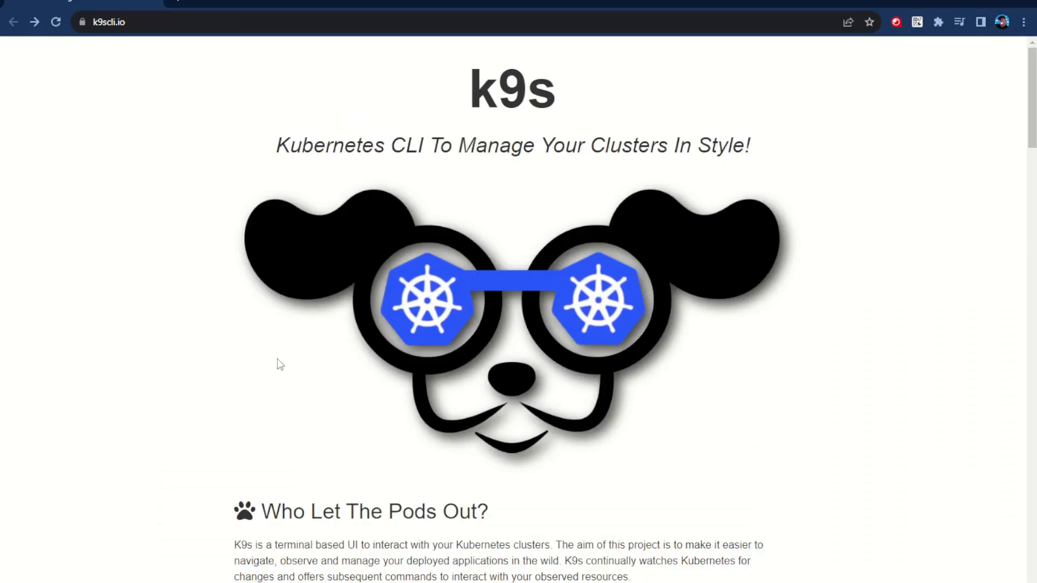
- Read the k9scli.io installation instructions, including Windows, then open the k9s v0.27.4 GitHub release page
{"action": "left_click_drag", "start_coordinate": [475, 144], "coordinate": [660, 144]}
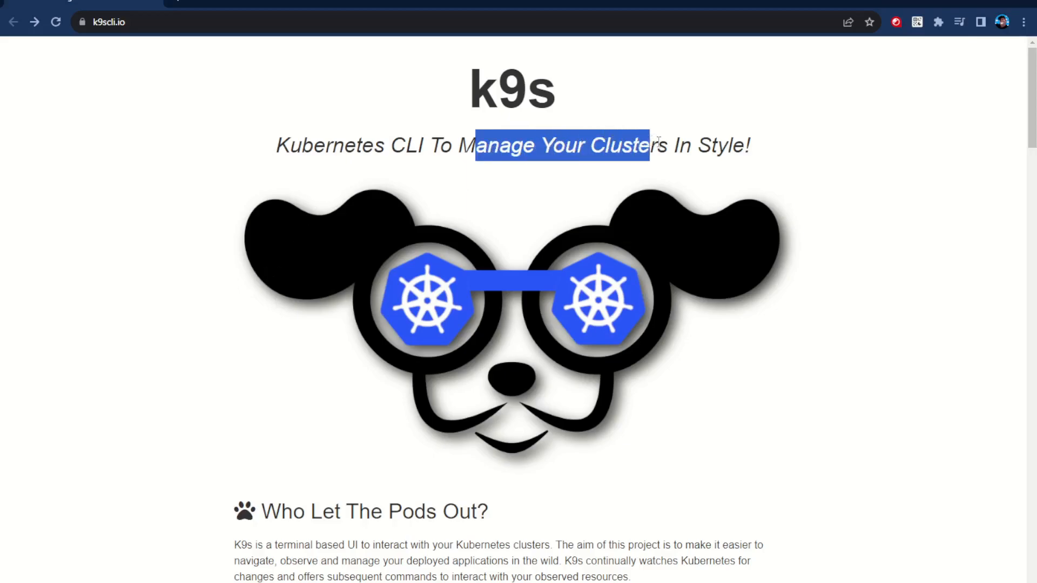
{"action": "scroll", "scroll_direction": "down", "scroll_amount": 3}
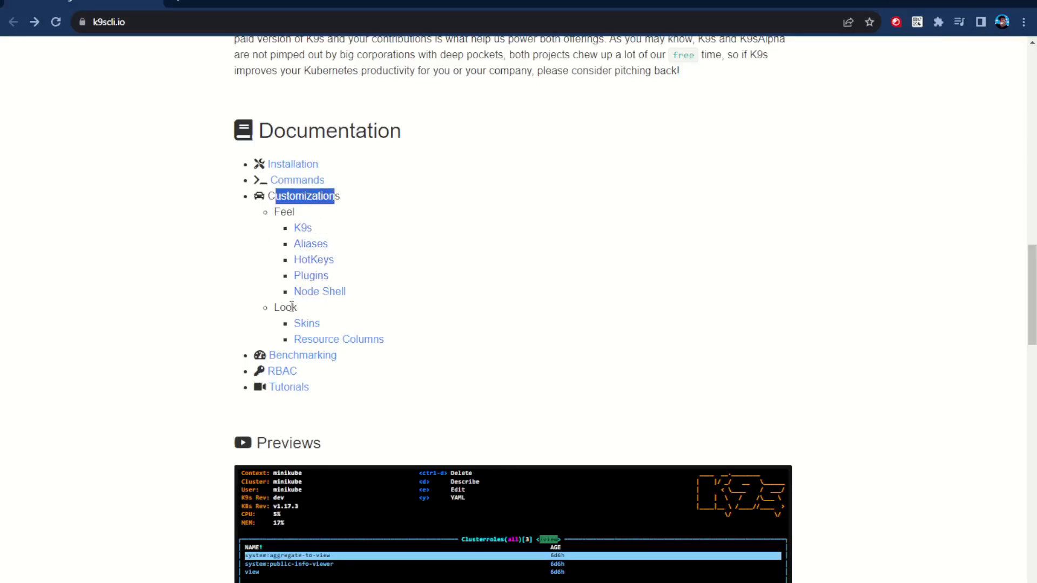
{"action": "scroll", "scroll_direction": "down", "scroll_amount": 3}
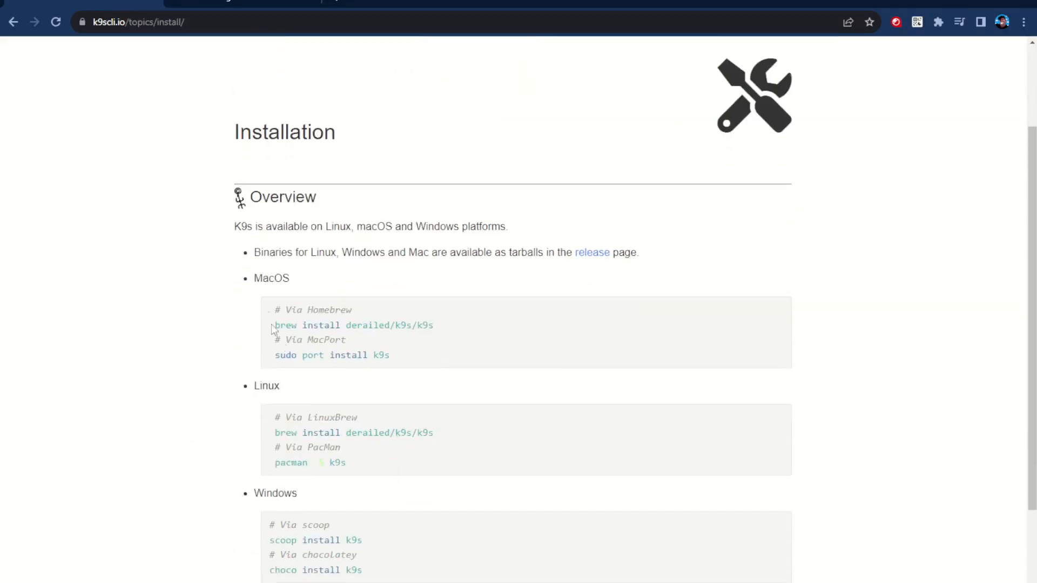
{"action": "double_click", "coordinate": [283, 493]}
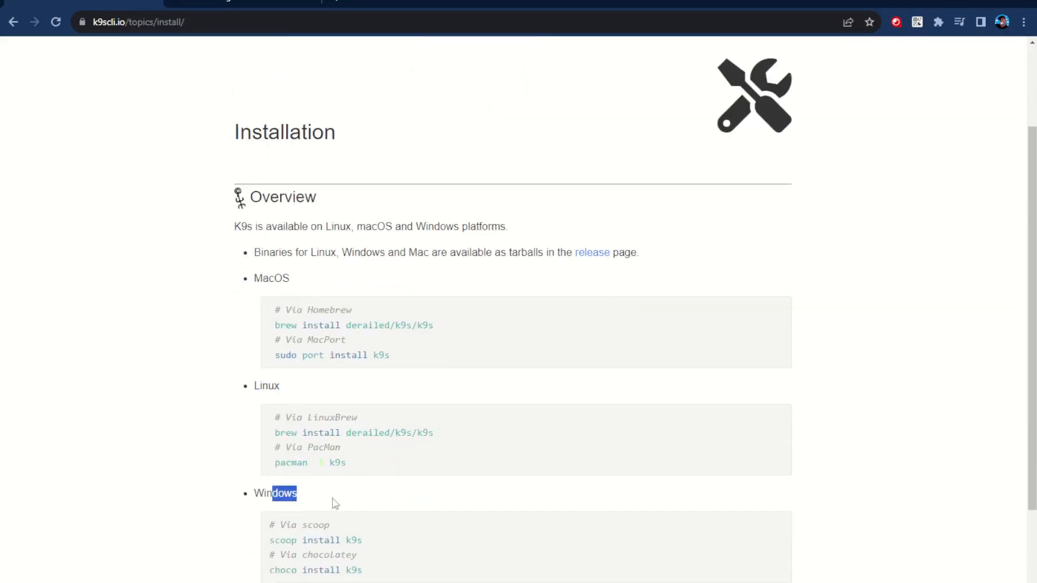
{"action": "left_click", "coordinate": [592, 253]}
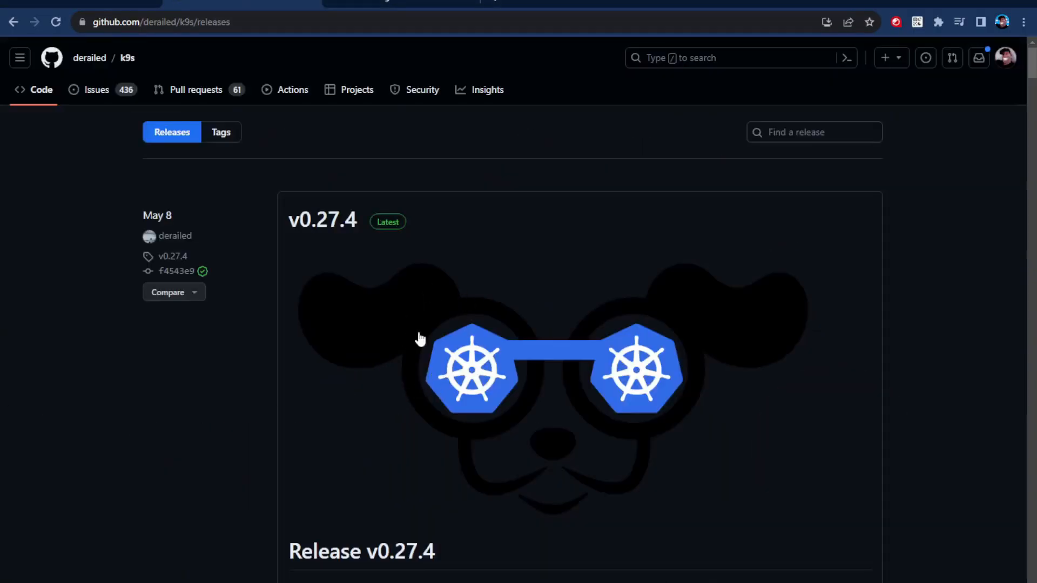
{"action": "scroll", "scroll_direction": "down", "scroll_amount": 3}
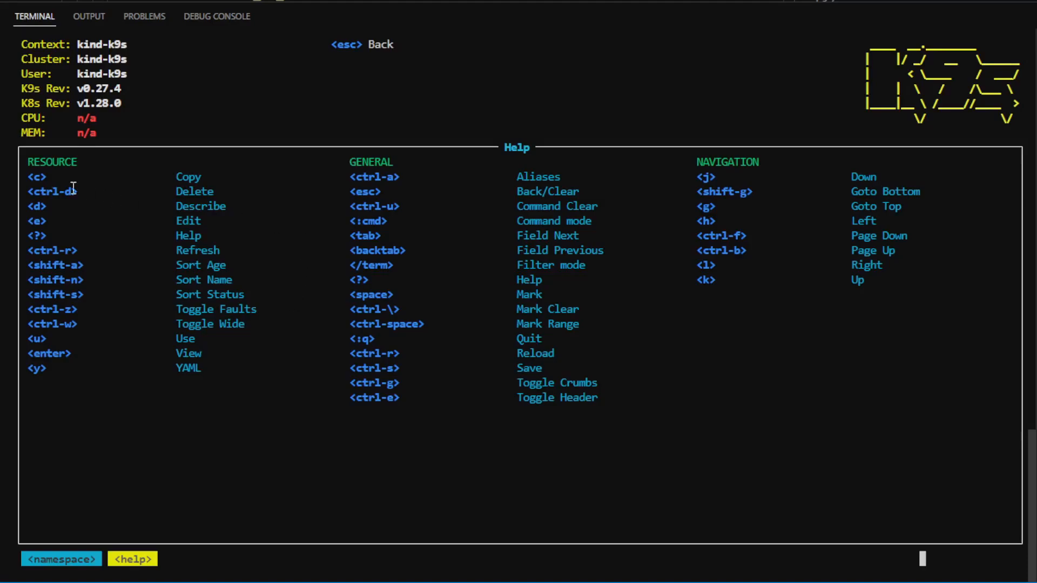
{"action": "mouse_move", "coordinate": [481, 317]}
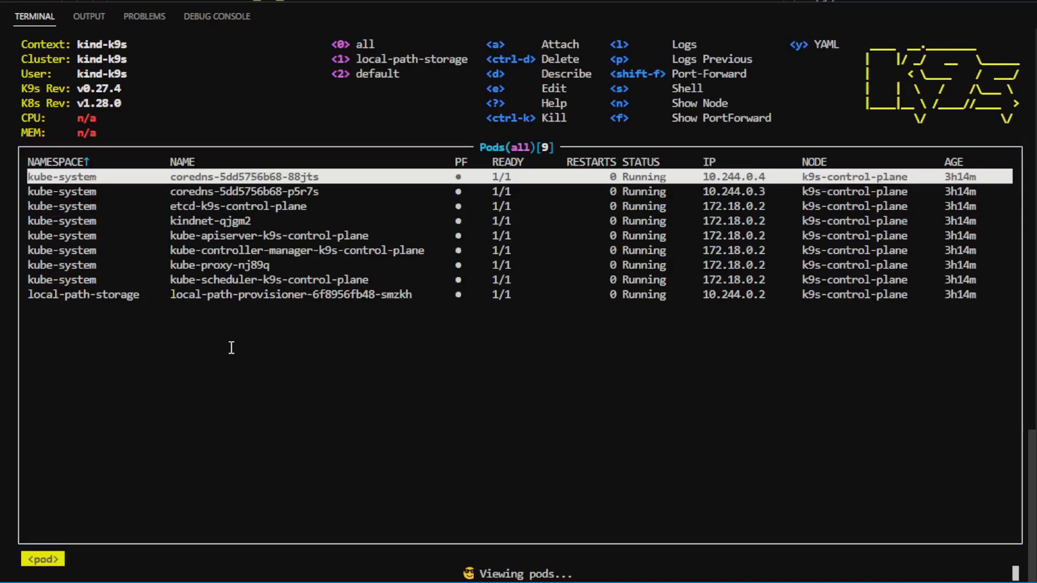
- Run :deployment and :secret in k9s, then return to the all-namespace pod list
{"action": "type", "text": "deployment"}
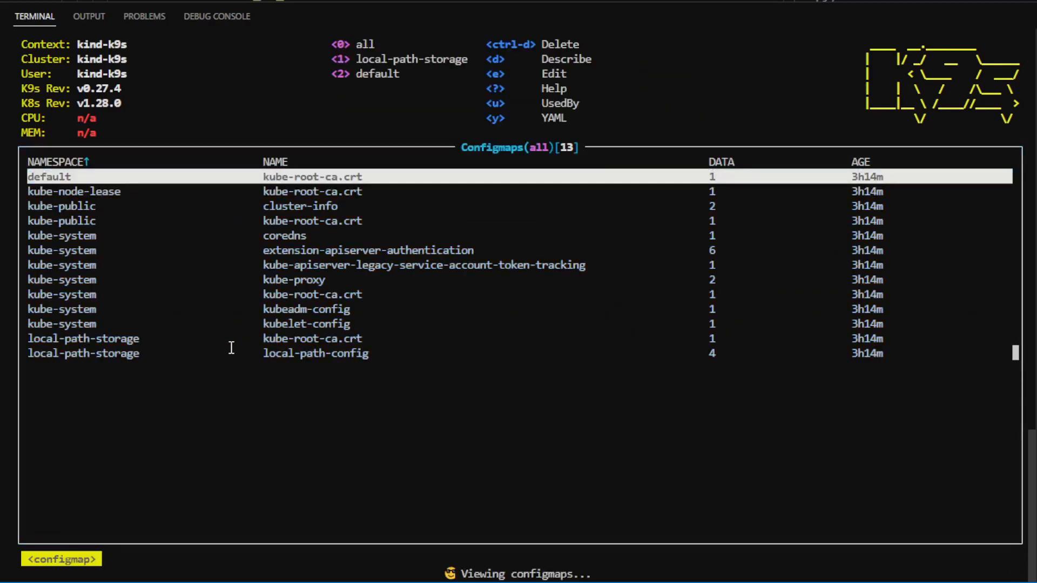
{"action": "type", "text": "secret"}
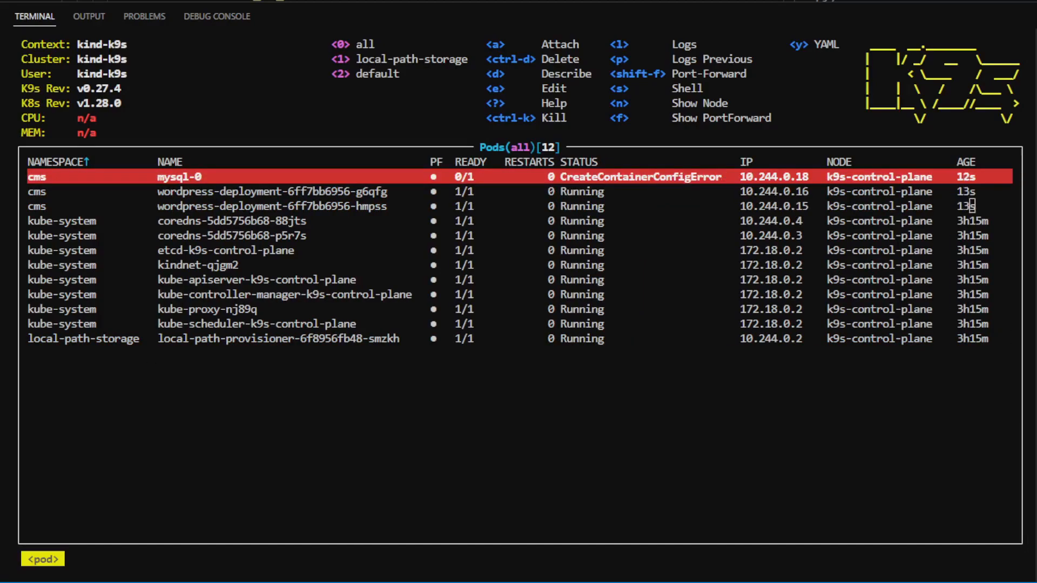
- Select the wordpress-deployment-6ff7bb6956-hmpss pod and view its wordpress container logs
{"action": "key", "text": "Down"}
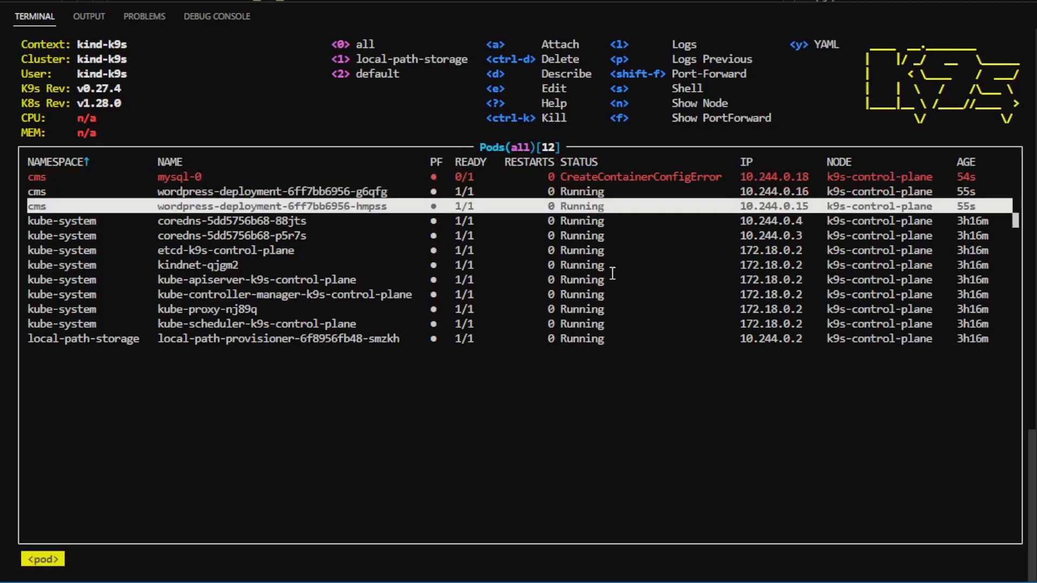
{"action": "key", "text": "up"}
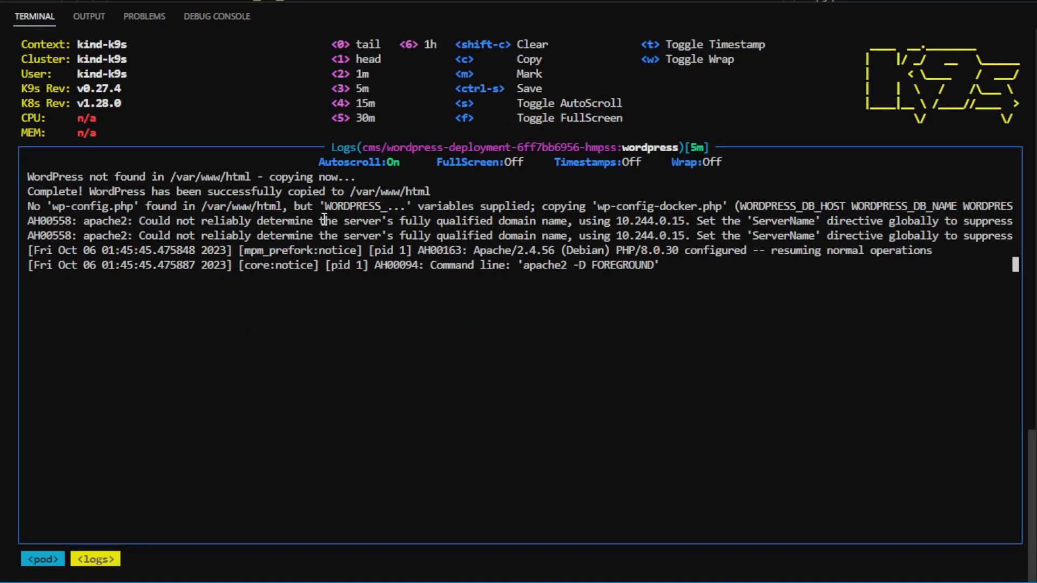
- Leave the logs, port-forward the hmpss pod, and list pods on k9s-control-plane
{"action": "key", "text": "f"}
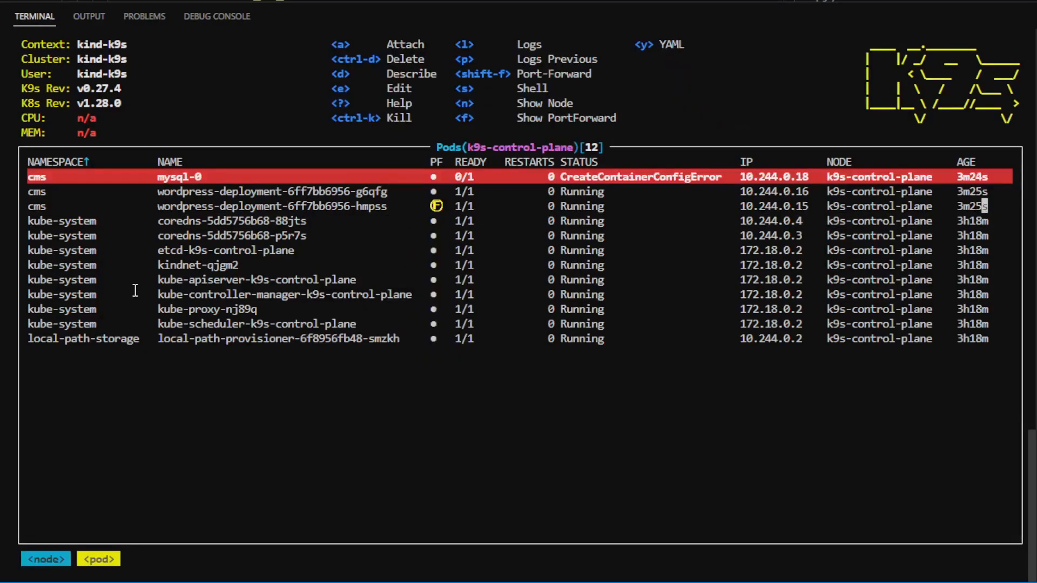
- List the wordpress-deployment, coredns and local-path-provisioner deployments across all namespaces
{"action": "type", "text": "node"}
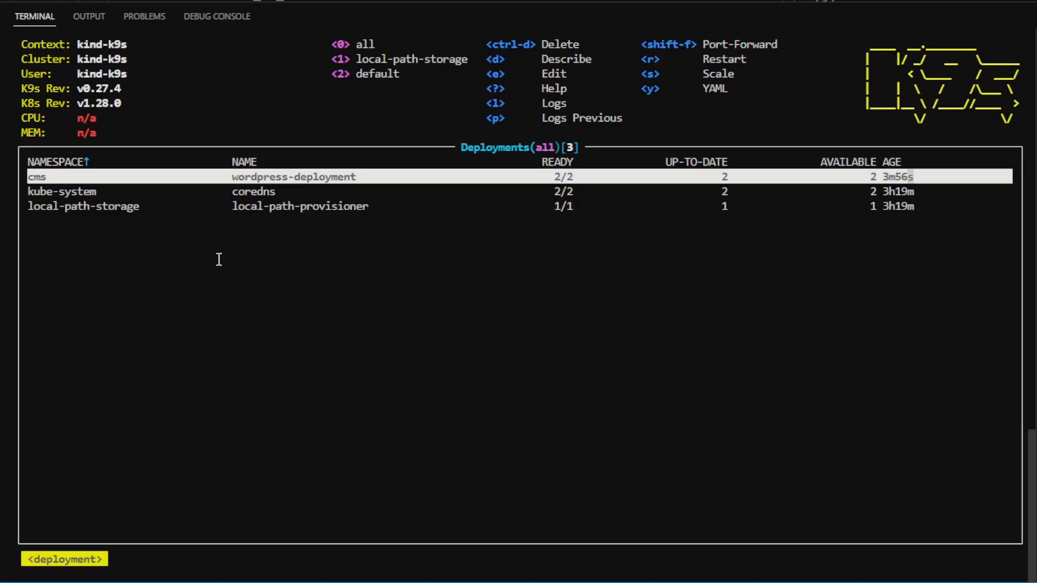
{"action": "key", "text": "e"}
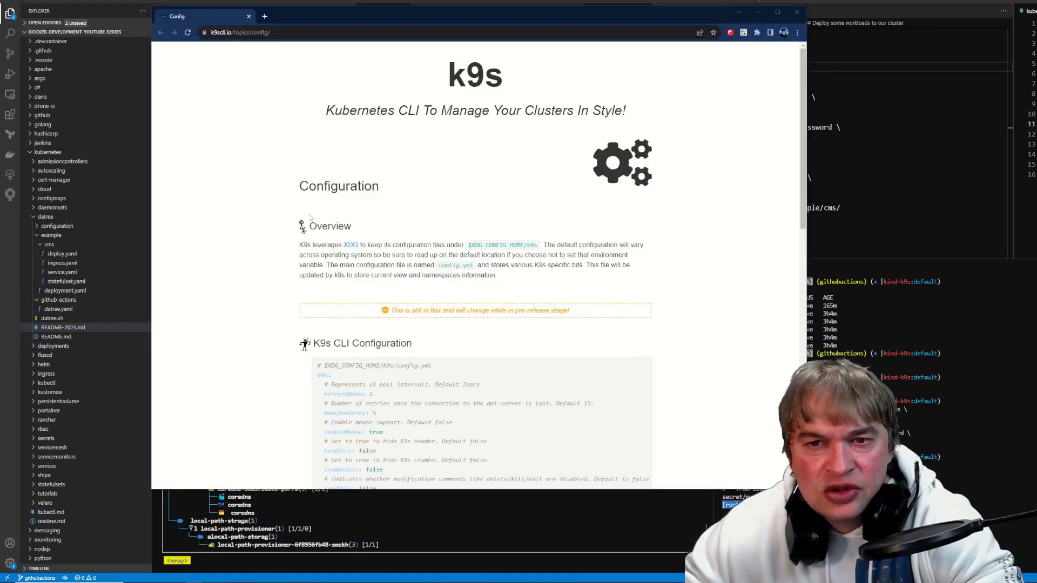
- Scroll the k9scli.io config.yml example down to logger, current context and cluster settings
{"action": "key", "text": "F11"}
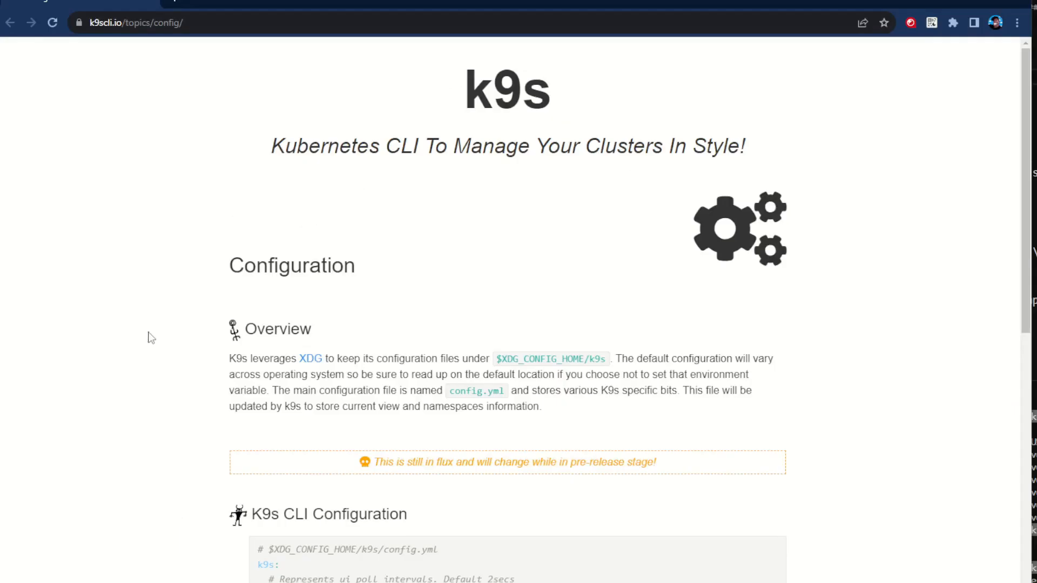
{"action": "scroll", "scroll_direction": "down", "scroll_amount": 3}
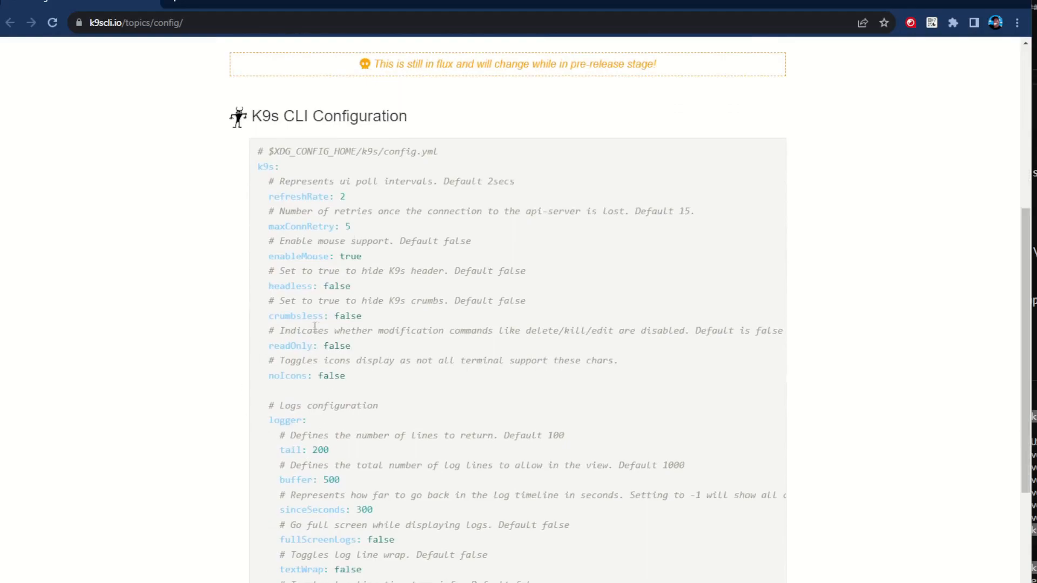
{"action": "scroll", "scroll_direction": "down", "scroll_amount": 3}
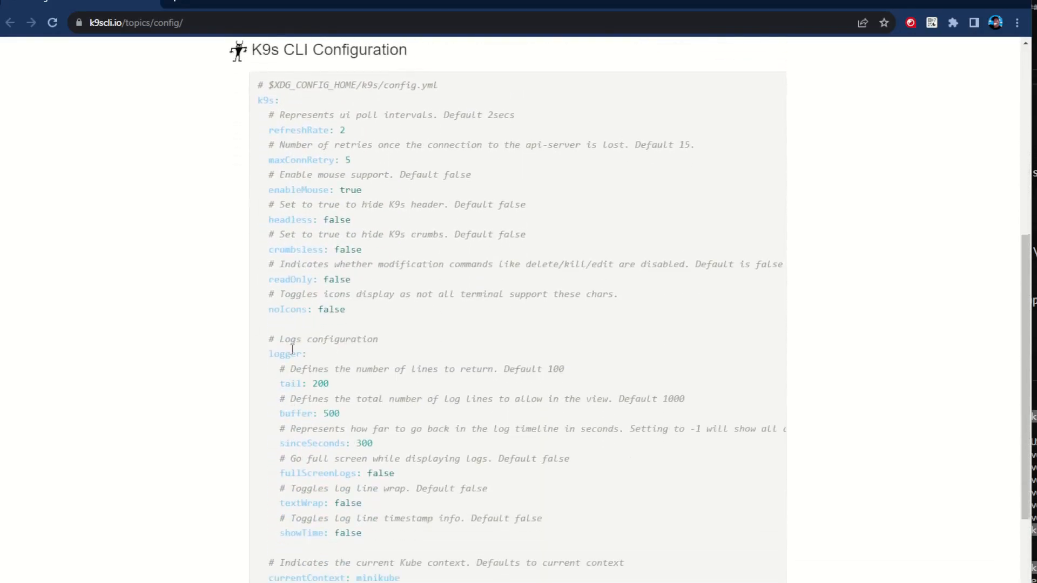
{"action": "scroll", "scroll_direction": "down", "scroll_amount": 3}
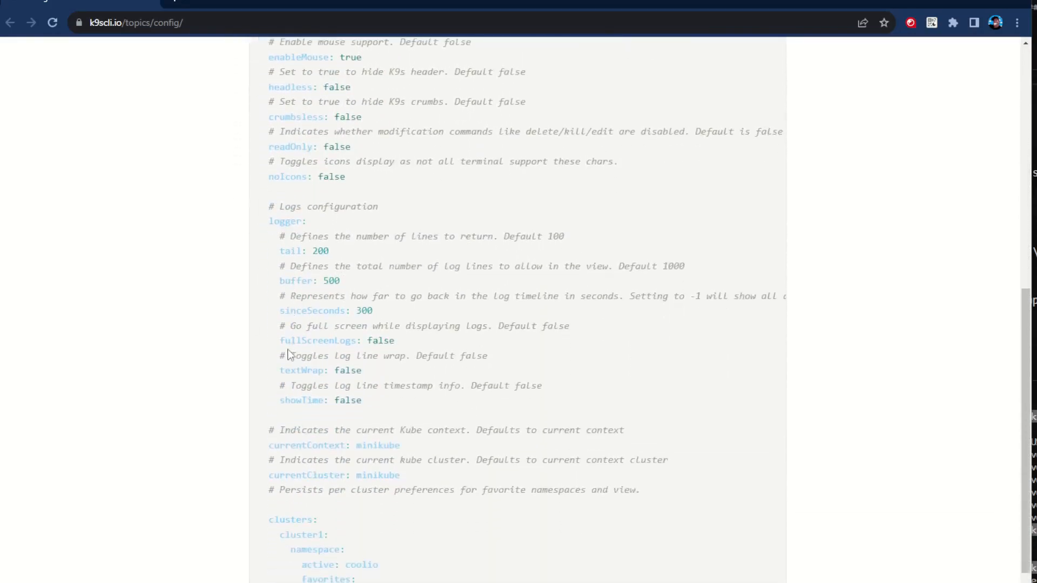